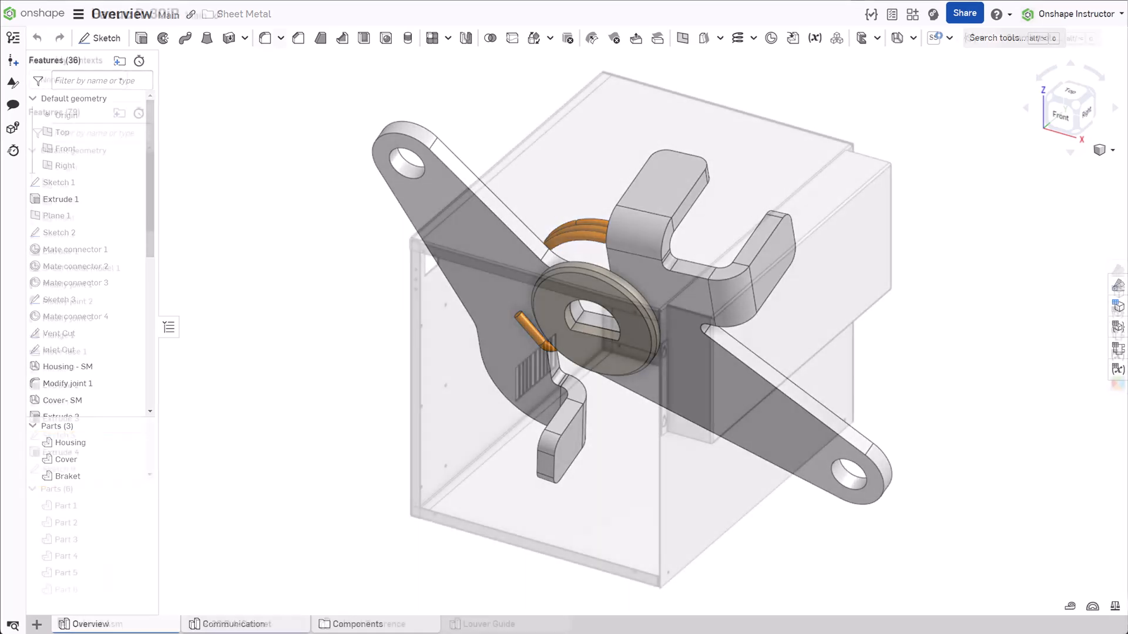
Highlight the part made by Sheet metal model 3, then review the sheet metal context list
click(235, 624)
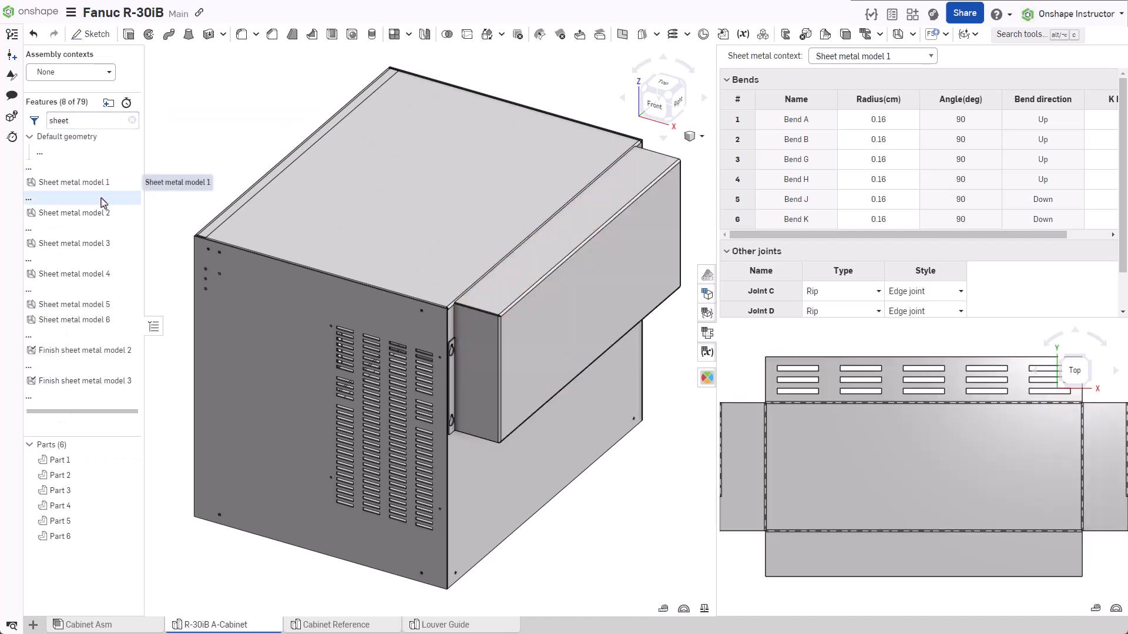
click(74, 243)
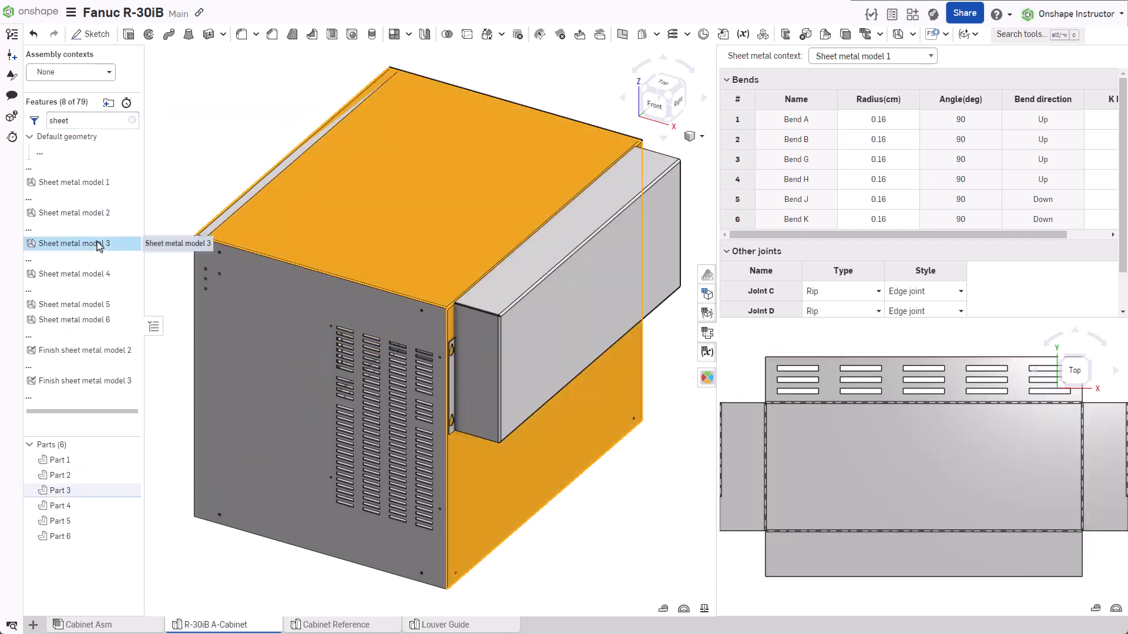
click(75, 304)
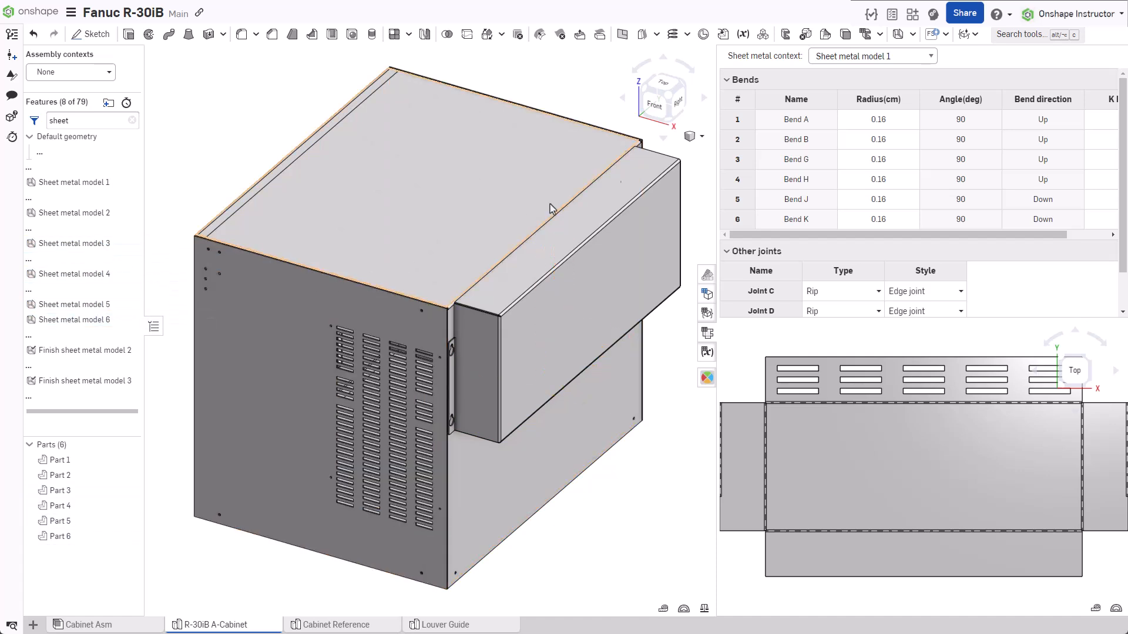
click(871, 57)
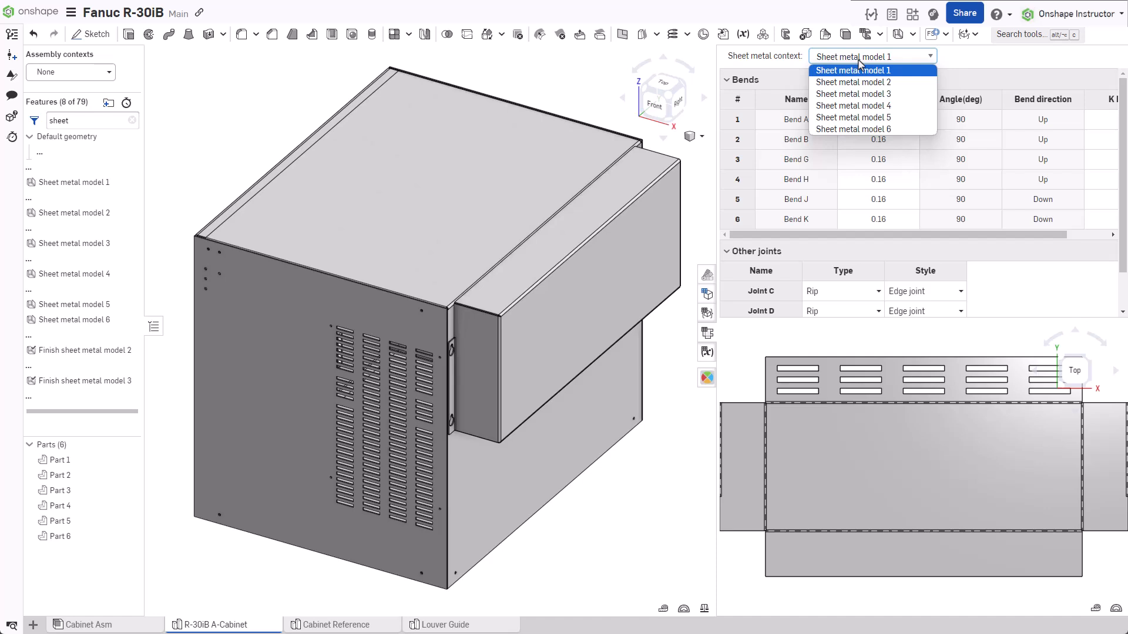
mouse_move(852, 83)
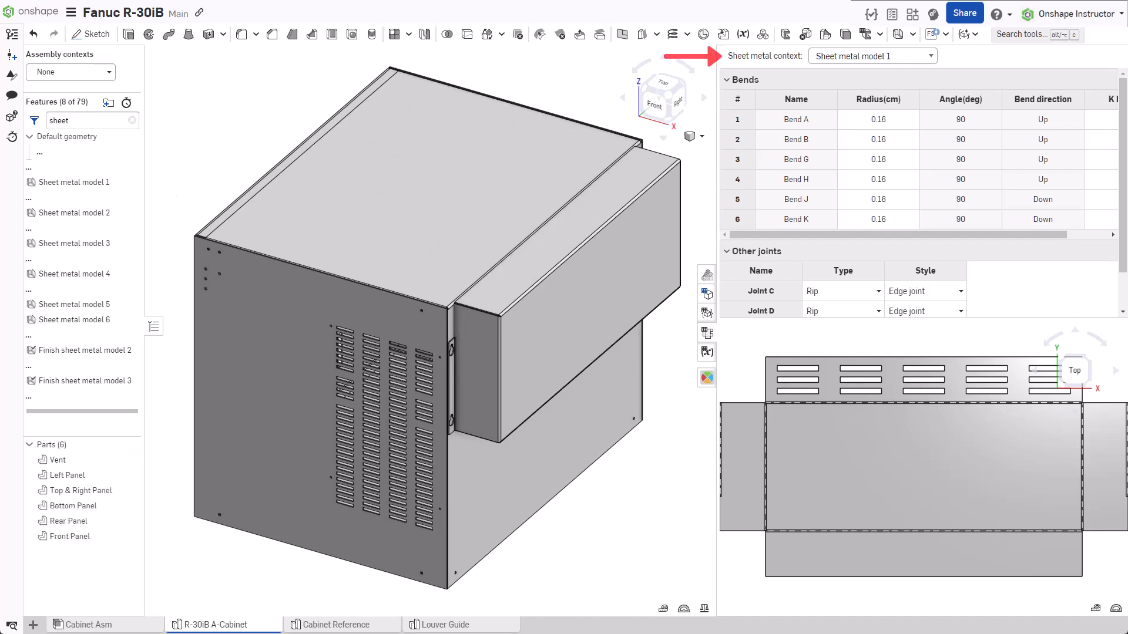
click(871, 57)
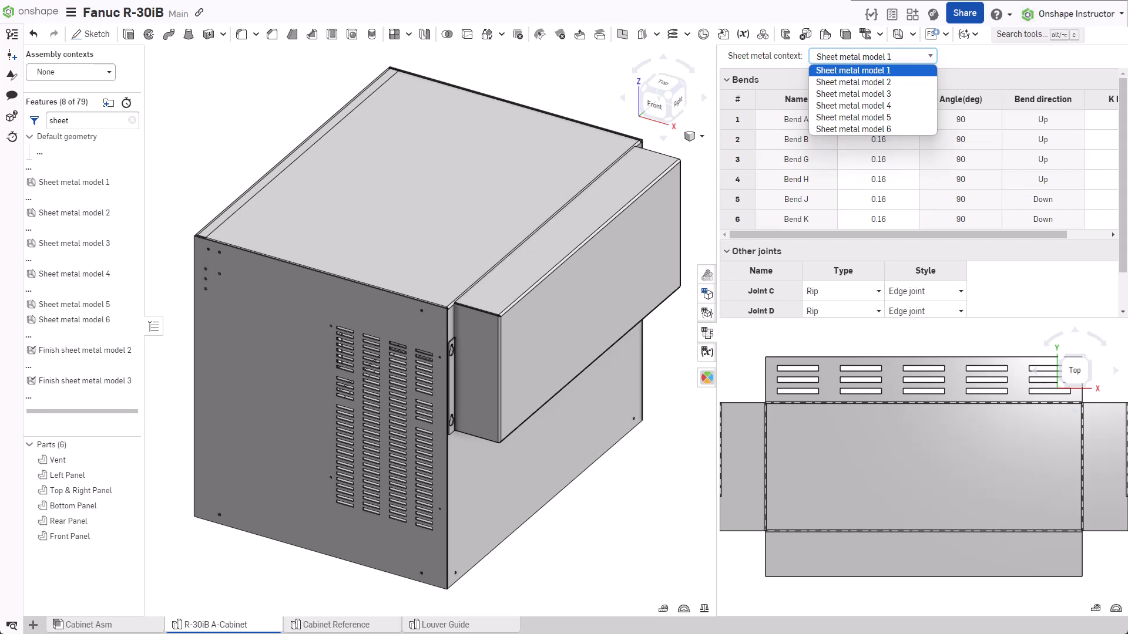
Reopen the sheet metal context list to confirm it shows Vent, Left Panel and others
click(872, 69)
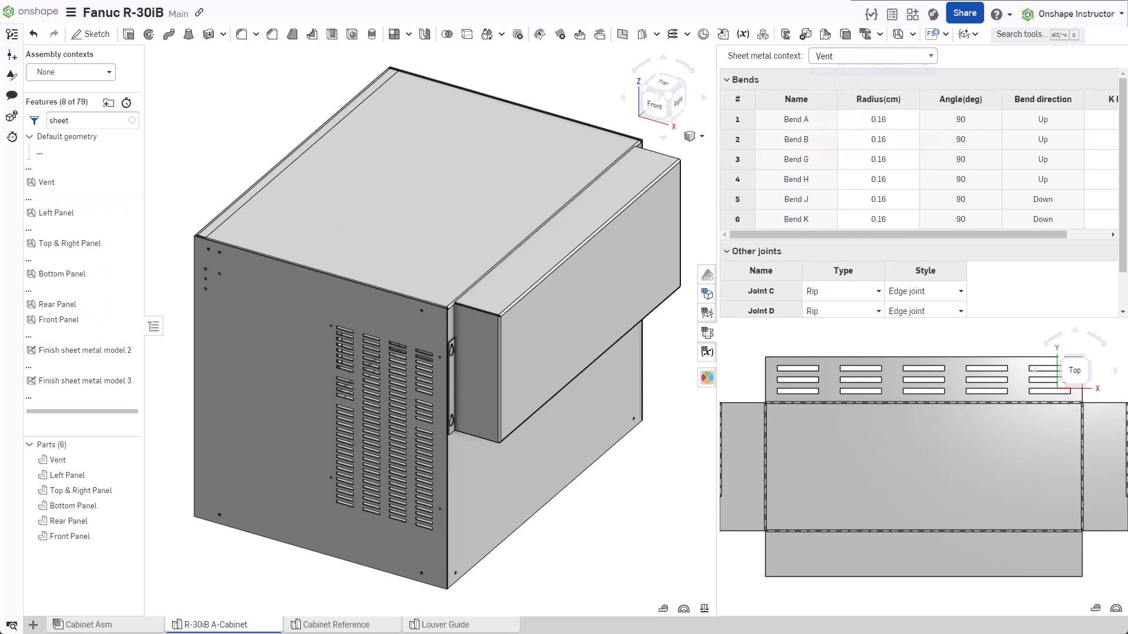
click(871, 55)
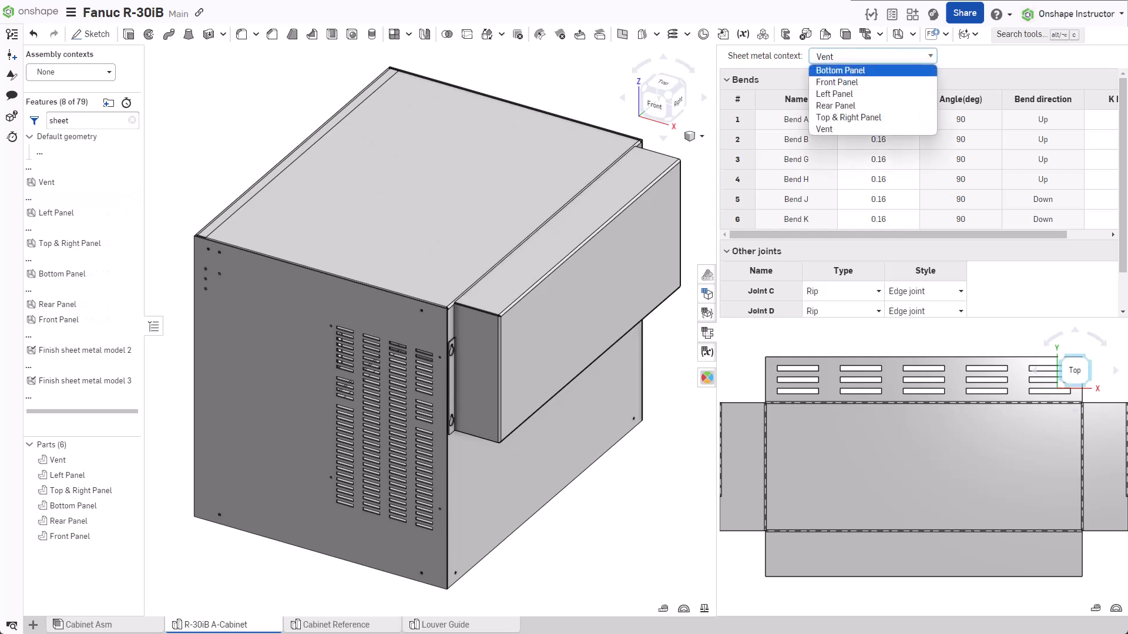